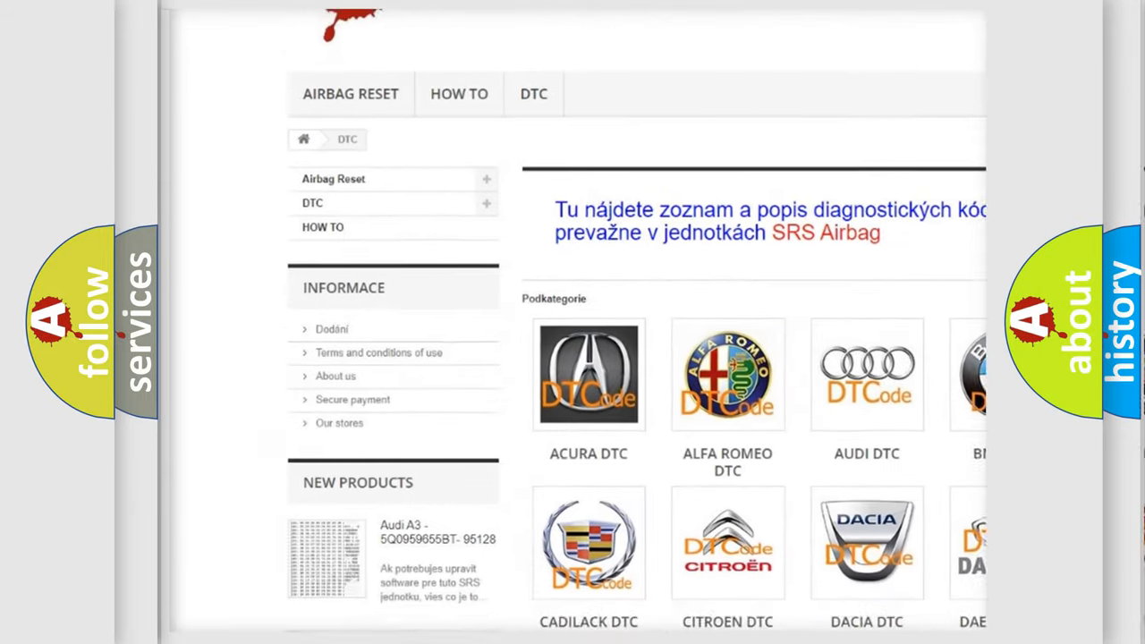
{"action": "scroll", "scroll_direction": "down", "scroll_amount": 3}
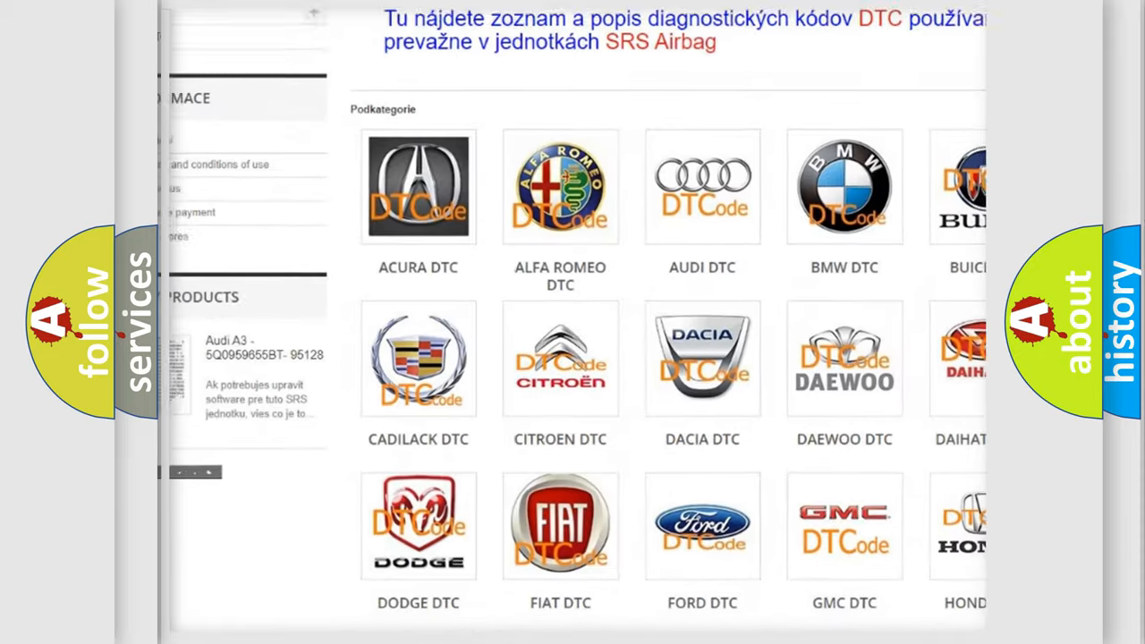